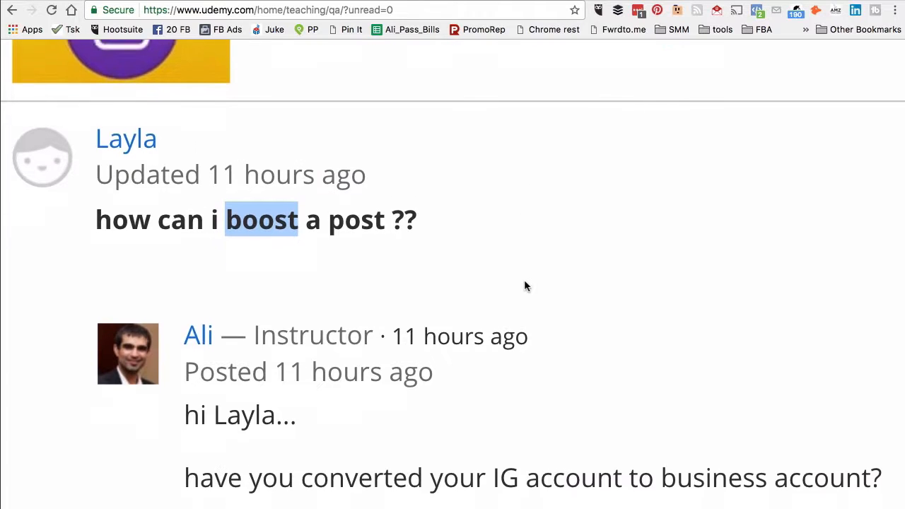
# Step: Play the shared Dan Martell startup-team video post on the GEX Management page
pyautogui.scroll(3)
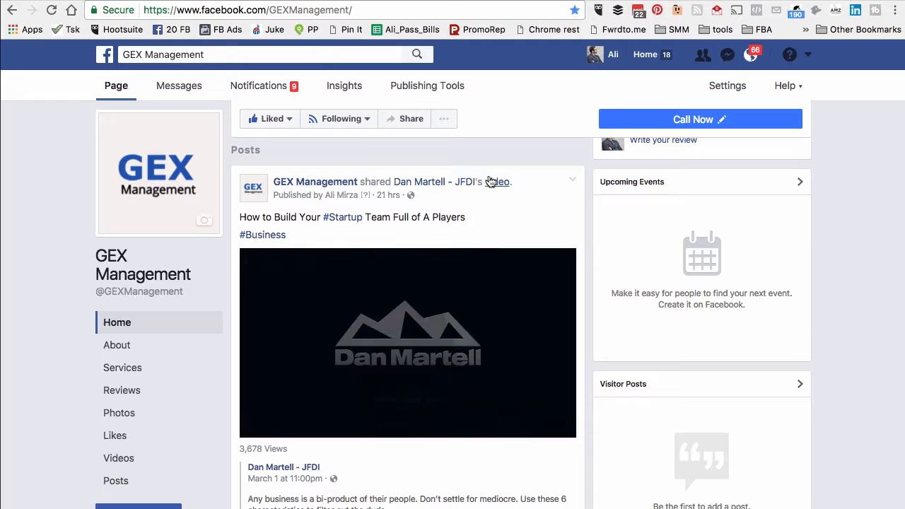
pyautogui.scroll(-3)
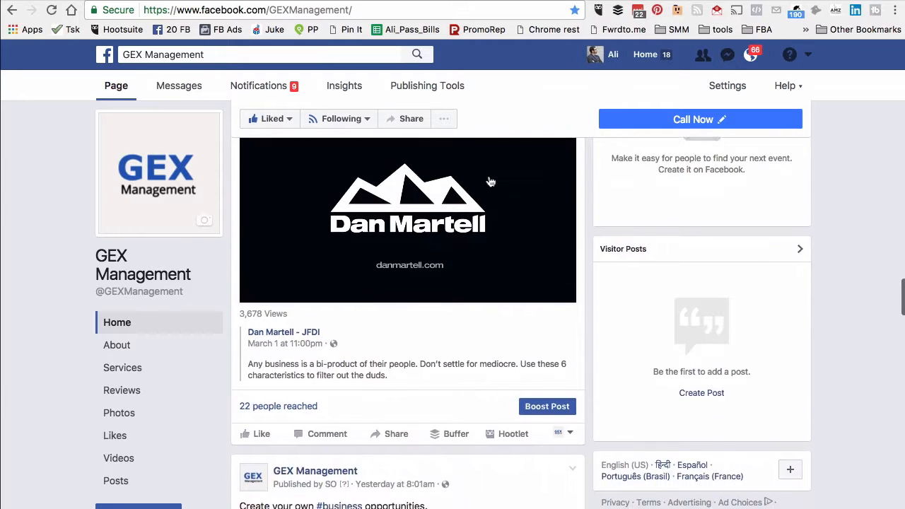
pyautogui.click(408, 219)
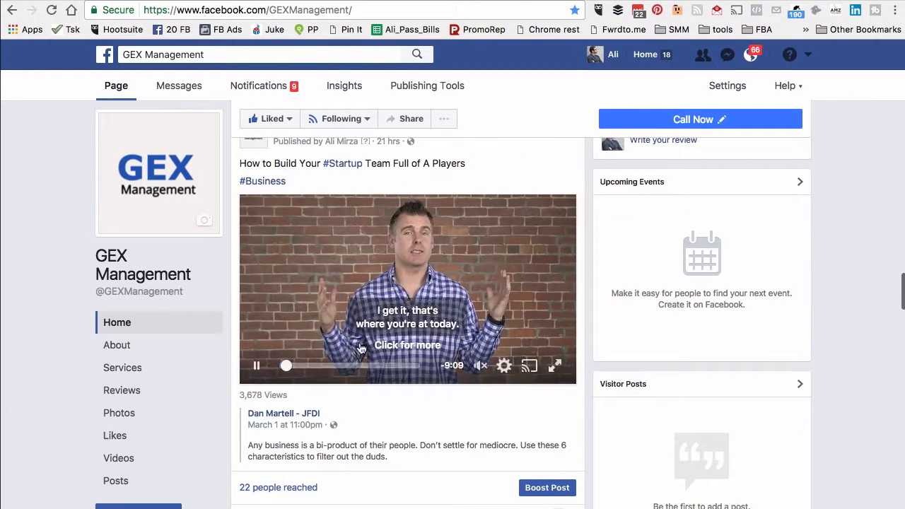
pyautogui.scroll(3)
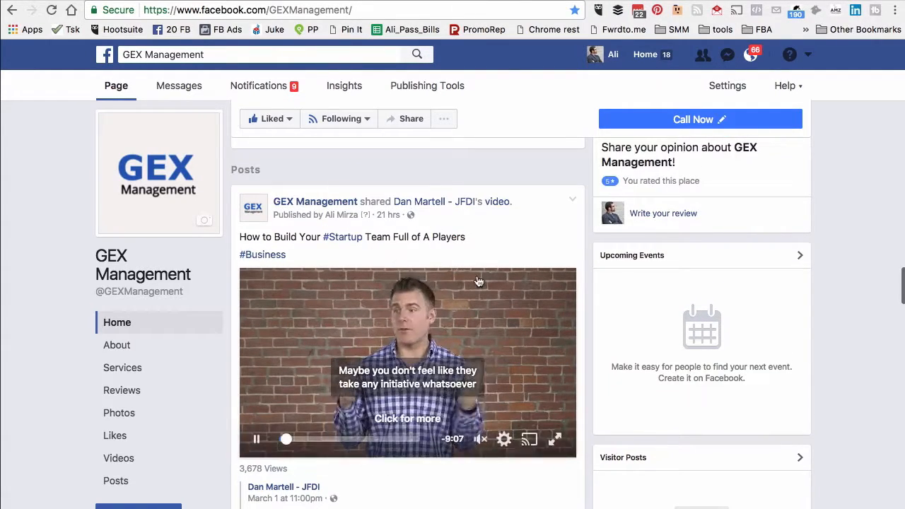
pyautogui.scroll(-3)
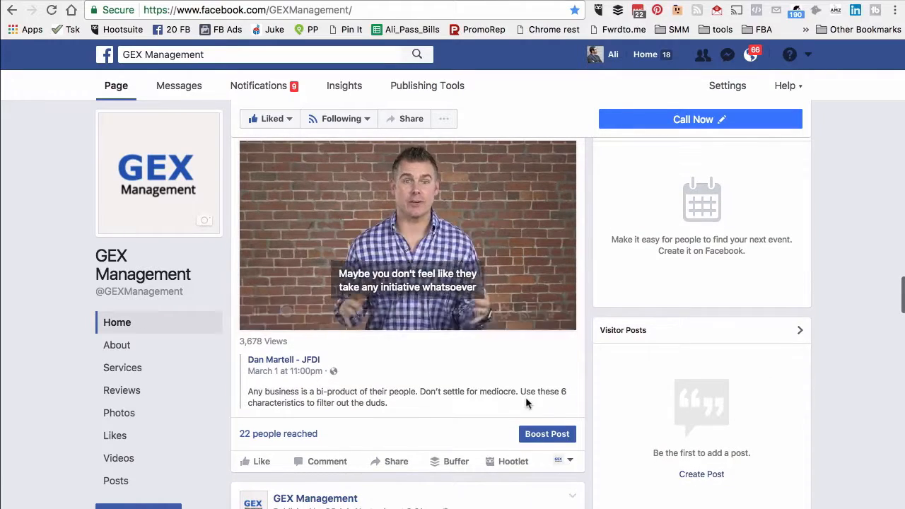
pyautogui.moveTo(547, 433)
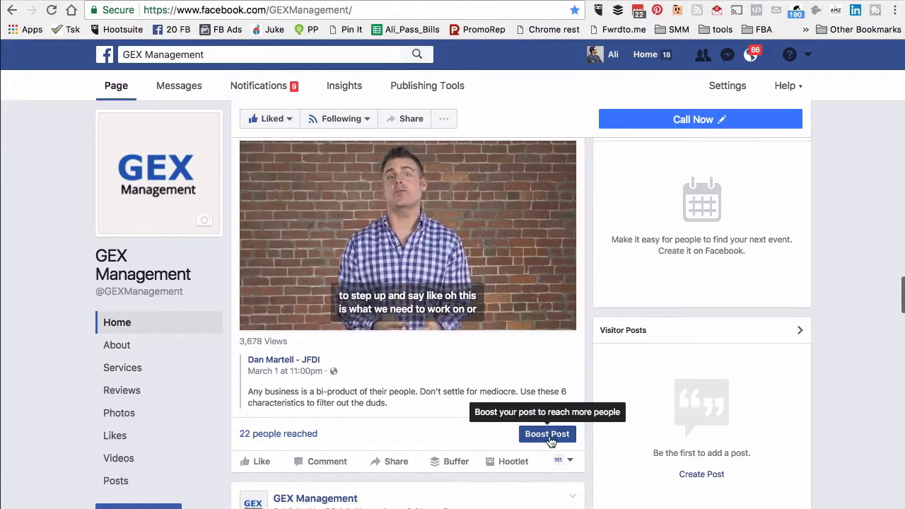
# Step: Open Boost Post for the video and keep the $20.00 total budget for 1 day
pyautogui.click(547, 434)
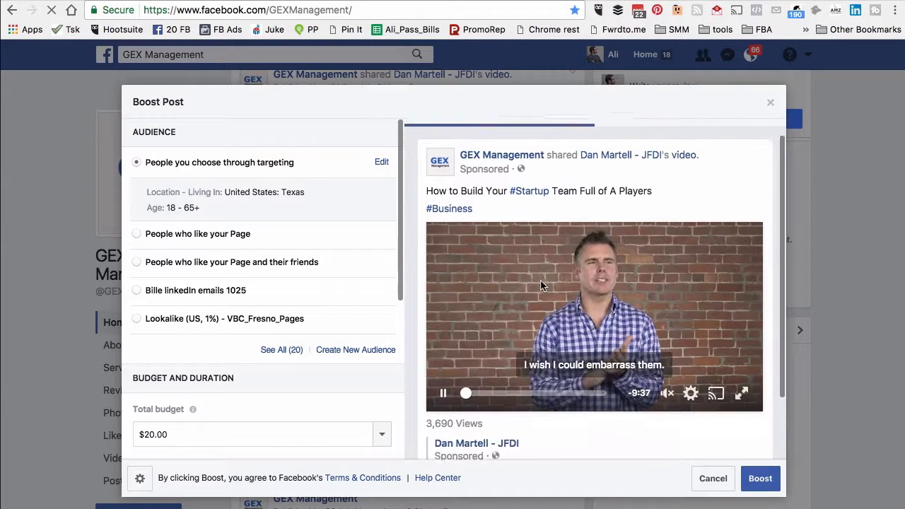
pyautogui.scroll(-3)
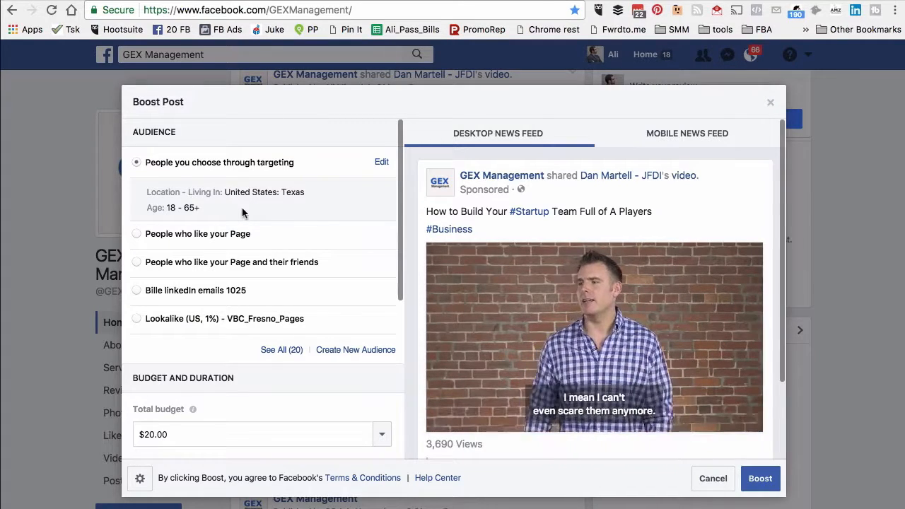
pyautogui.scroll(-3)
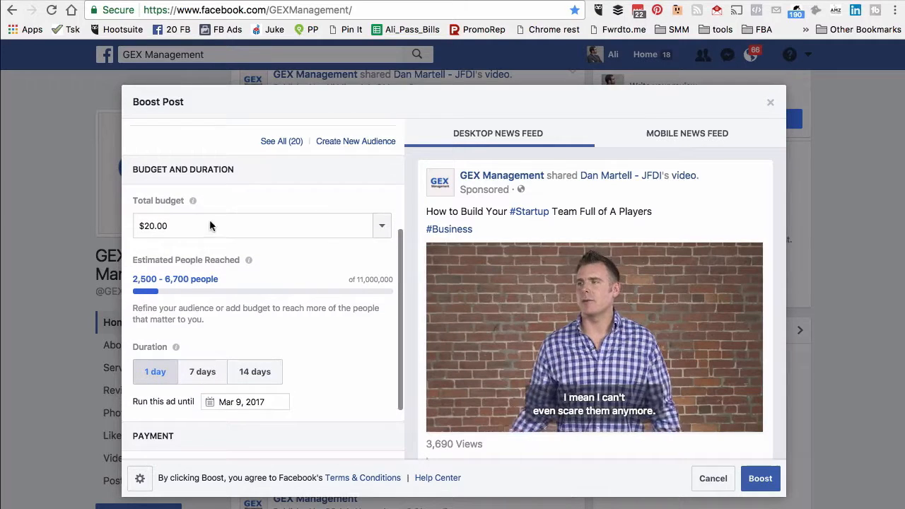
pyautogui.click(381, 225)
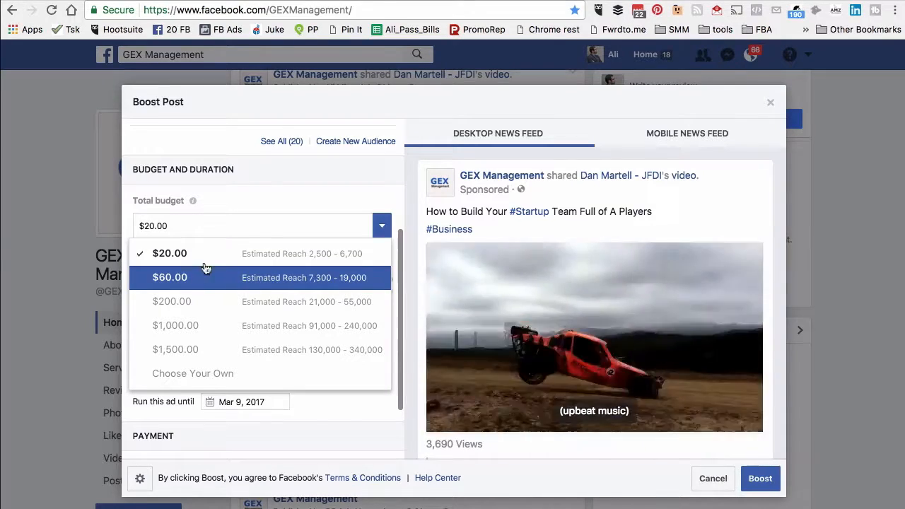
pyautogui.click(170, 253)
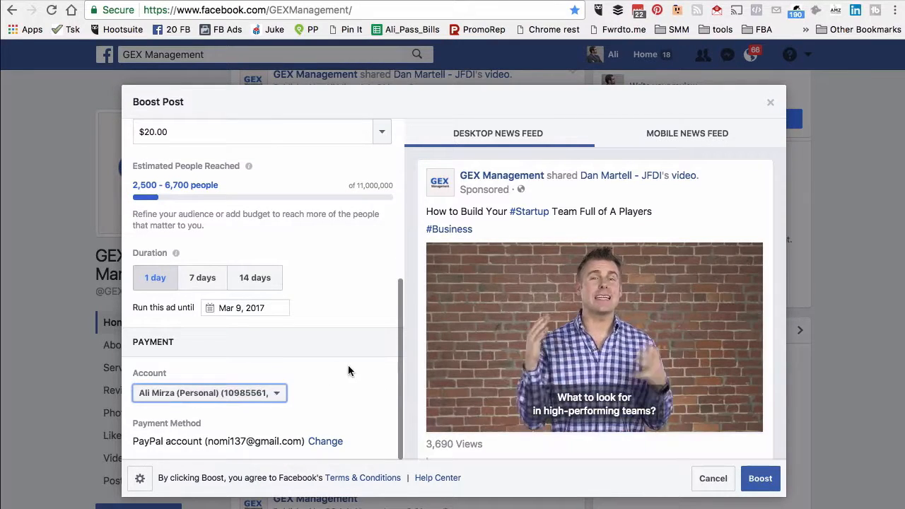
pyautogui.moveTo(274, 254)
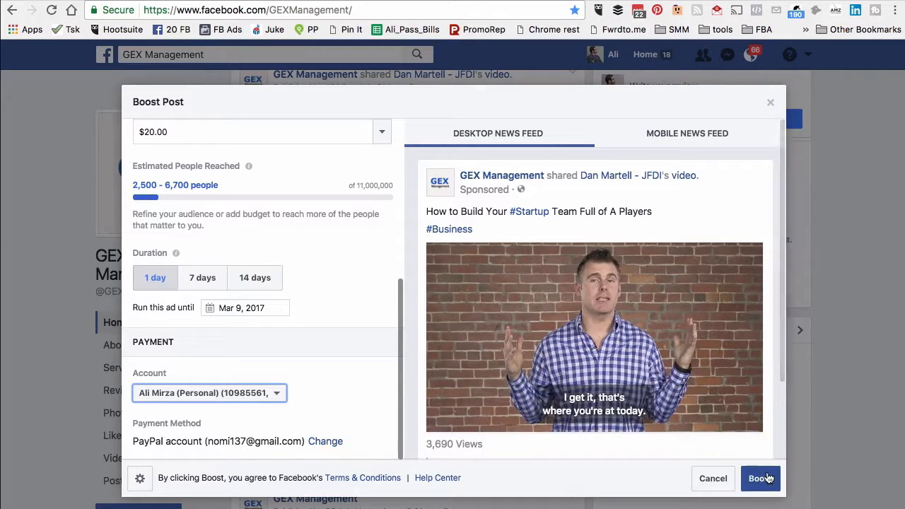
# Step: Close the Boost Post dialog and confirm Cancel Promotion
pyautogui.click(594, 337)
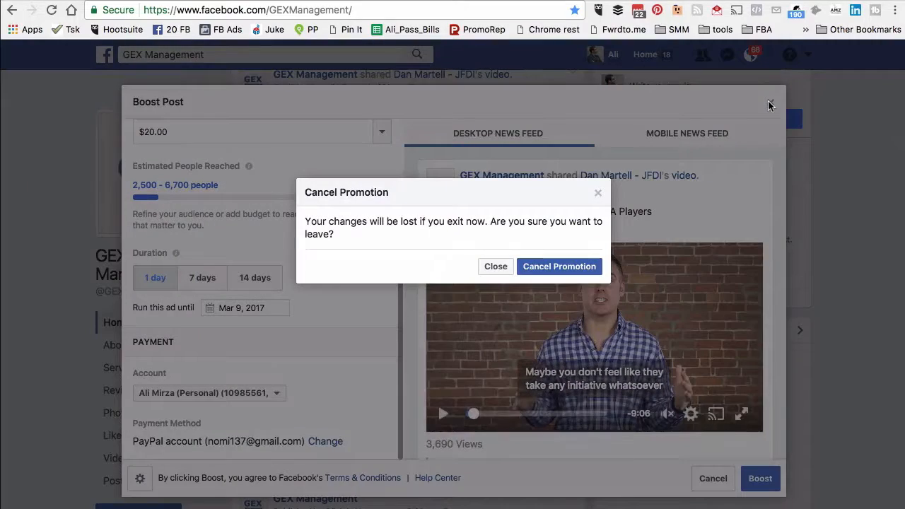
pyautogui.moveTo(560, 266)
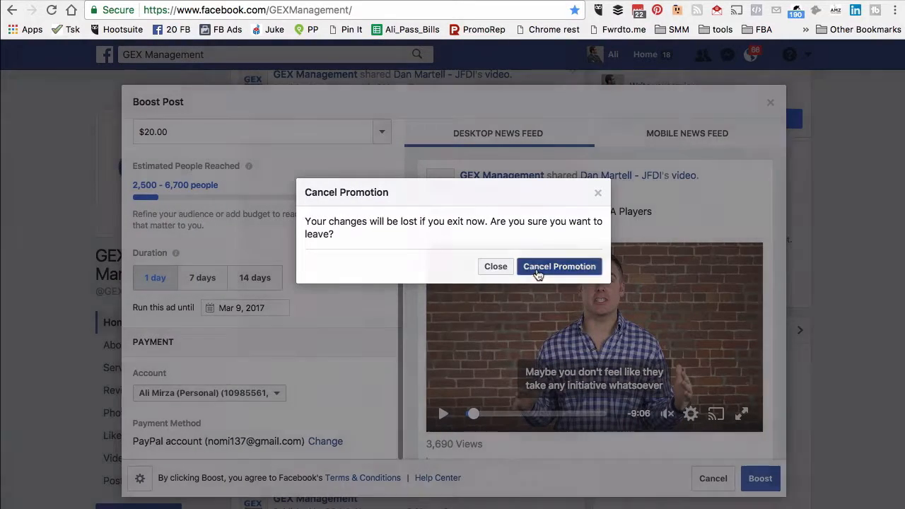
pyautogui.click(560, 267)
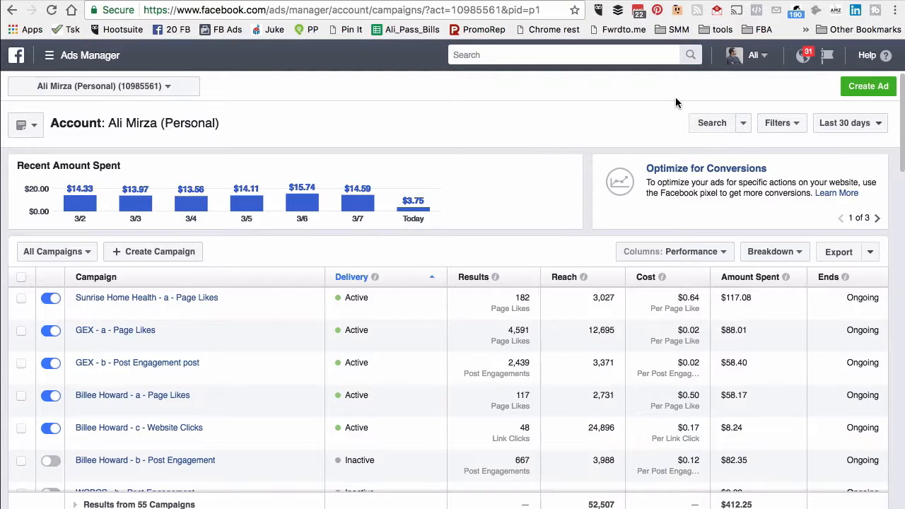
pyautogui.moveTo(287, 124)
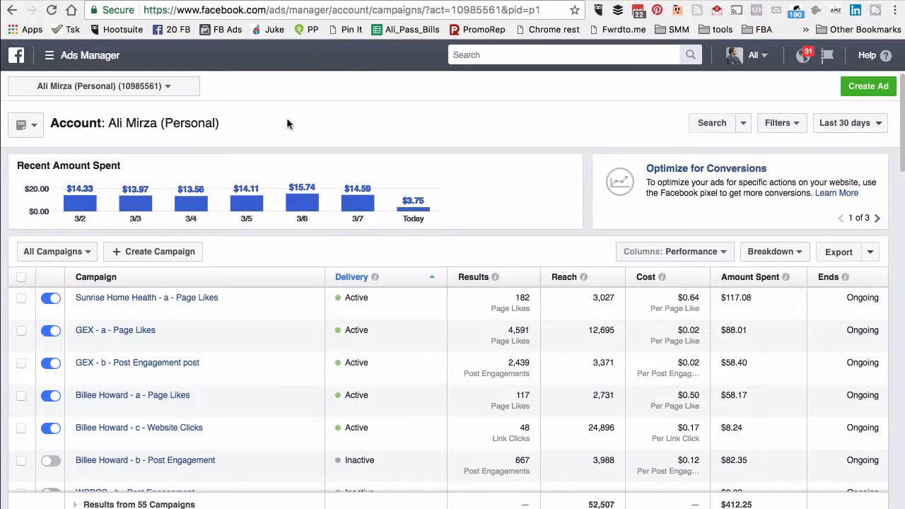
pyautogui.moveTo(675, 133)
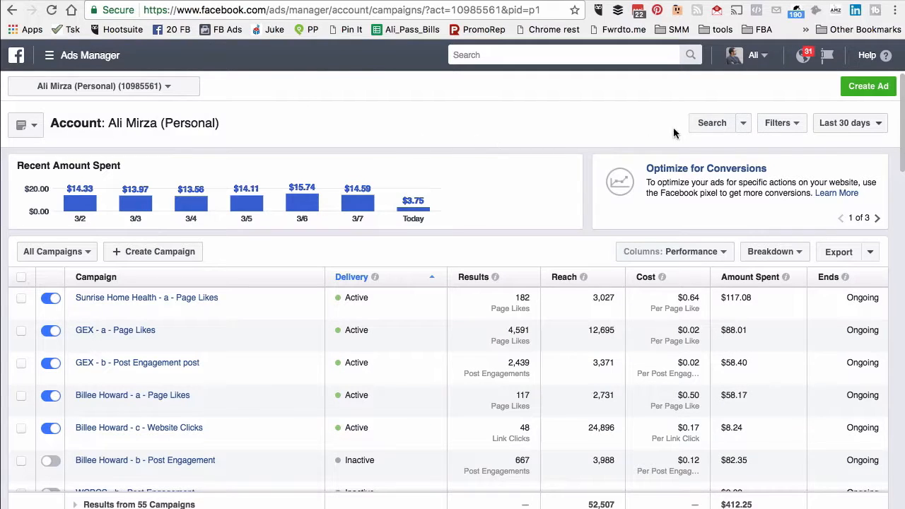
pyautogui.moveTo(877, 73)
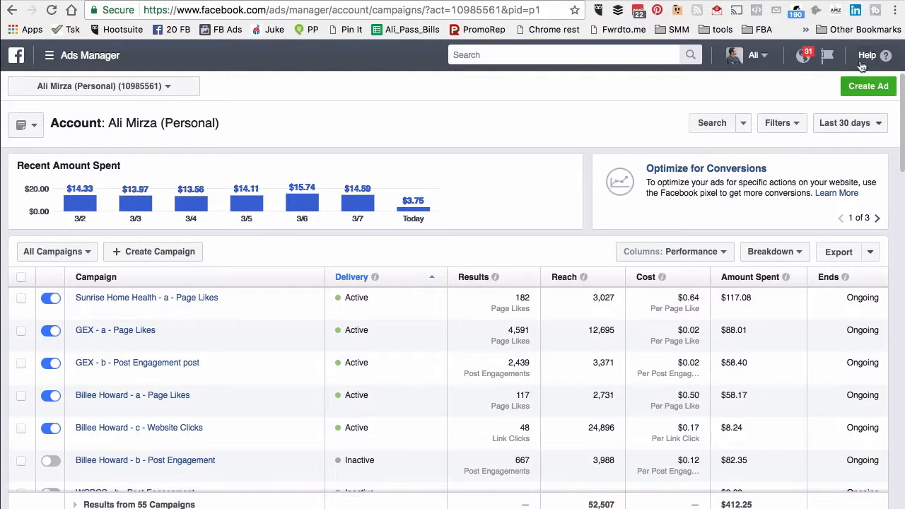
# Step: Start a new campaign with Create Campaign from the Ads Manager overview
pyautogui.click(869, 85)
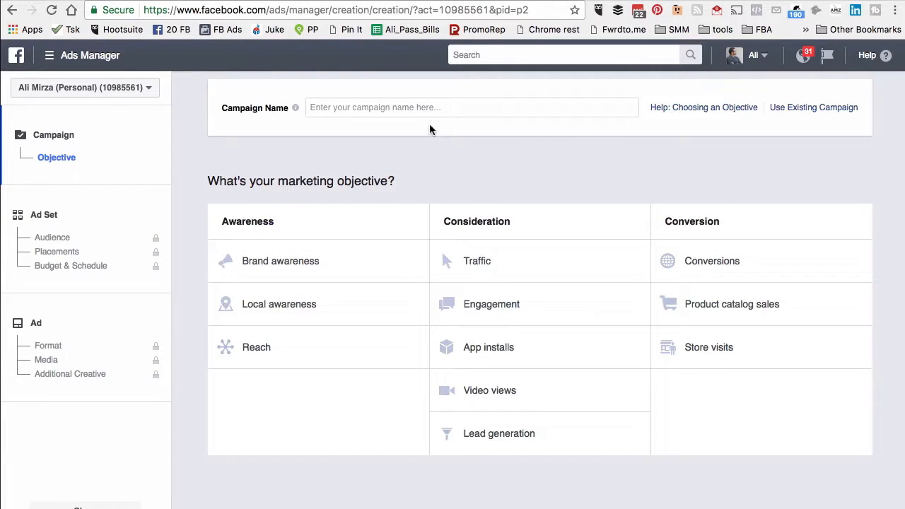
# Step: Name the campaign 'test' with the Engagement > Post engagement objective and continue
pyautogui.write('test')
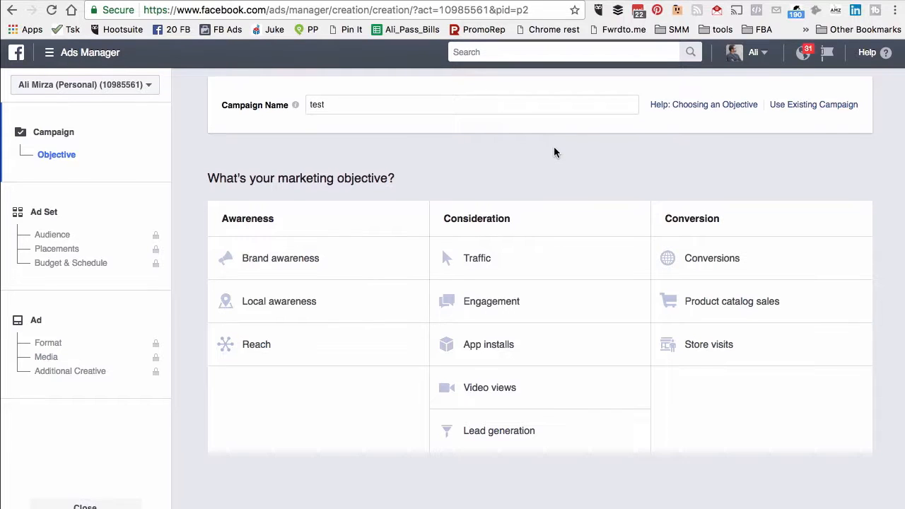
pyautogui.moveTo(538, 304)
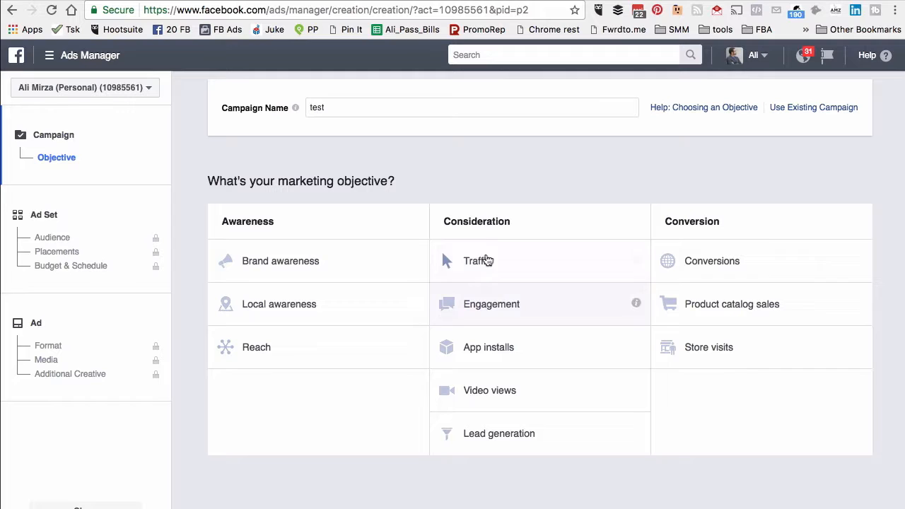
pyautogui.click(492, 304)
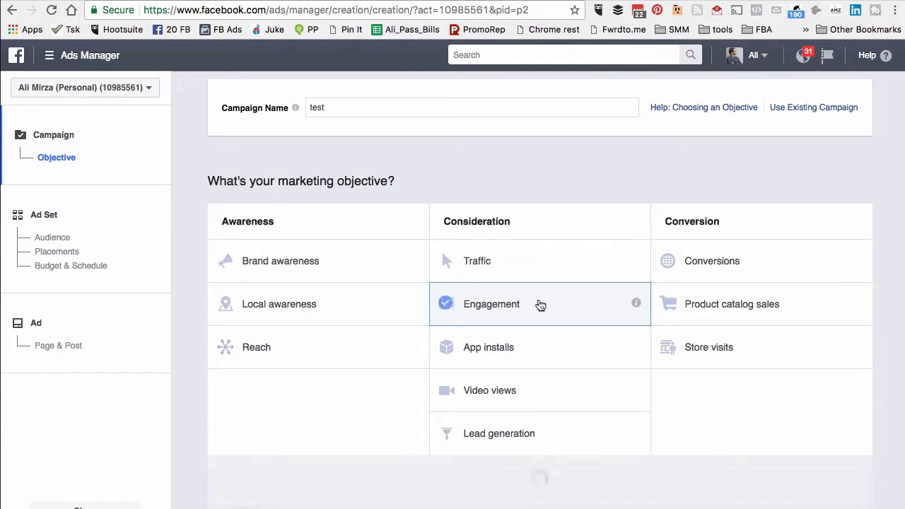
pyautogui.click(492, 304)
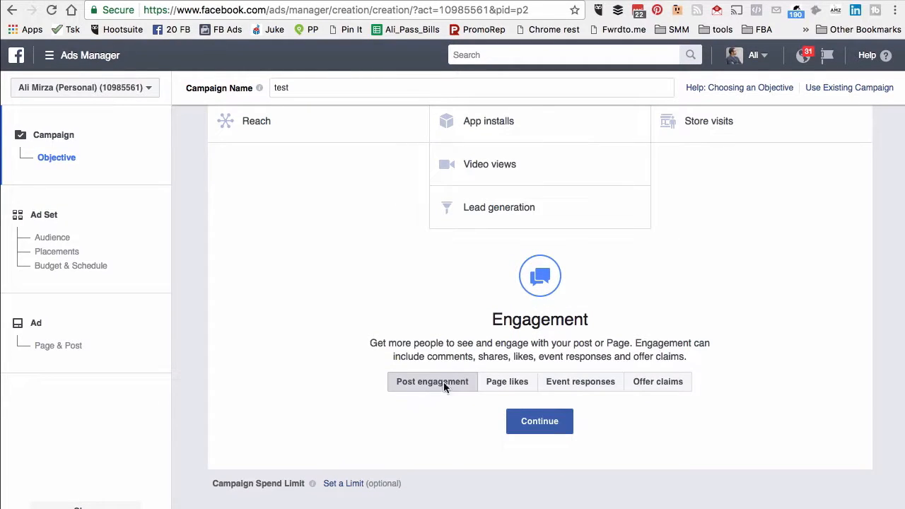
pyautogui.moveTo(433, 386)
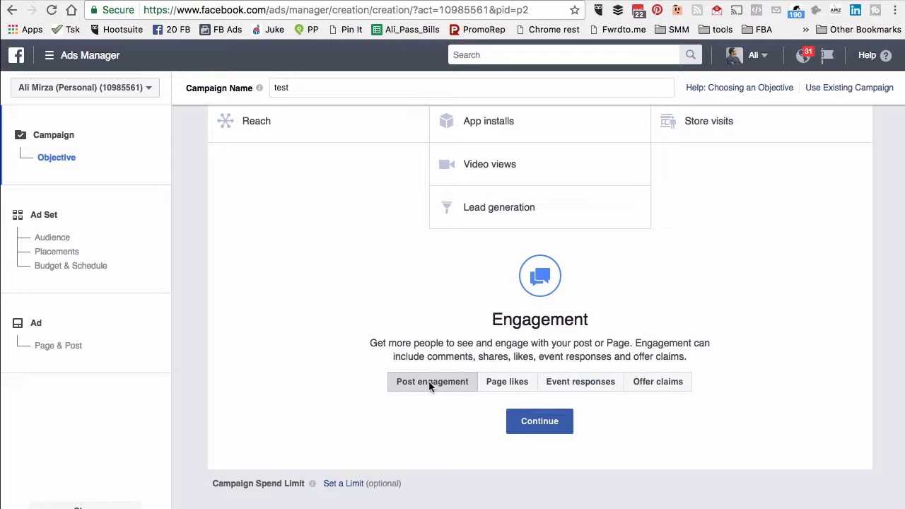
pyautogui.click(540, 421)
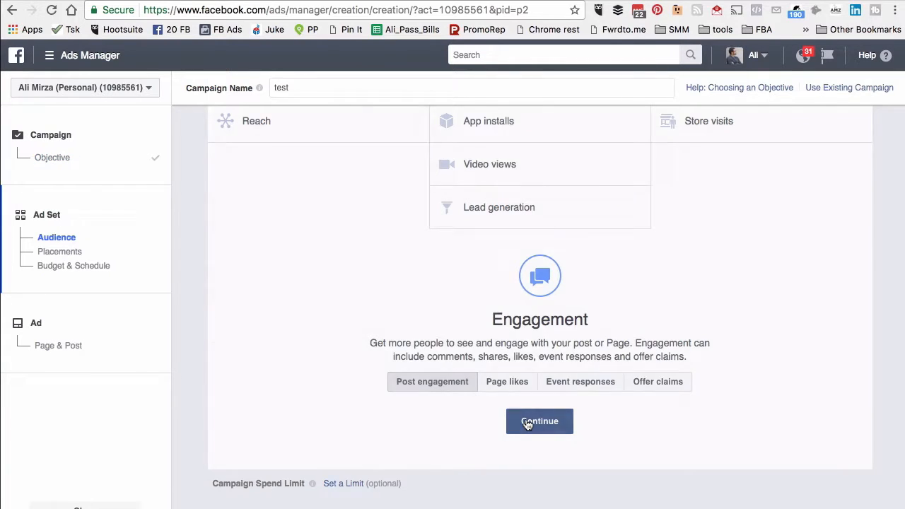
pyautogui.click(539, 421)
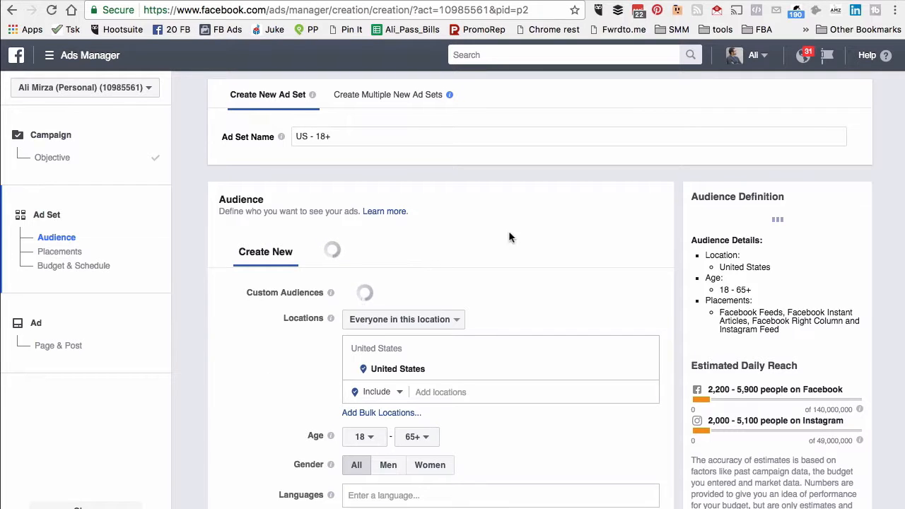
# Step: Keep the US 18+ audience, automatic placements and $11 daily budget, then continue
pyautogui.scroll(-3)
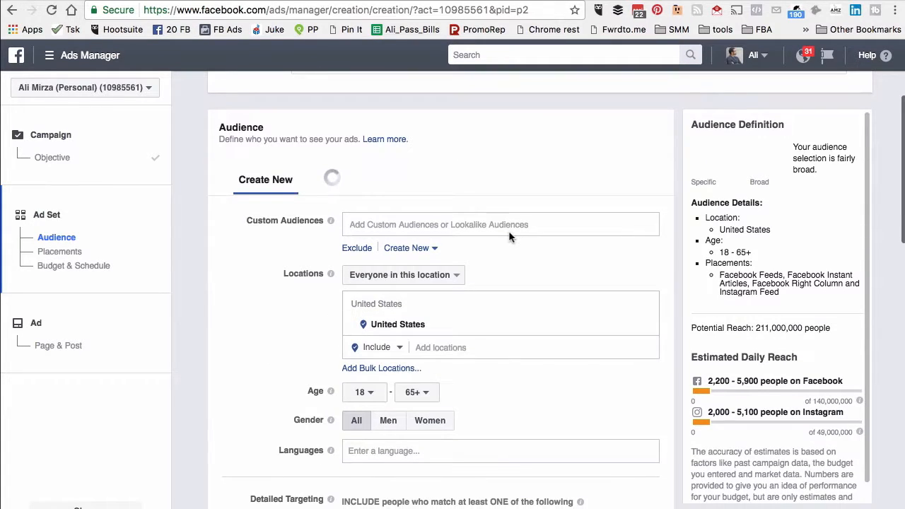
pyautogui.scroll(3)
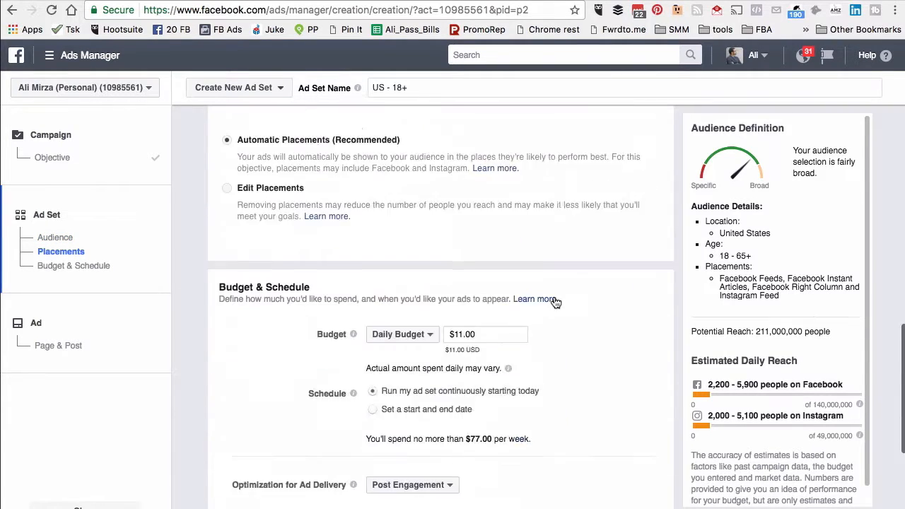
pyautogui.scroll(-3)
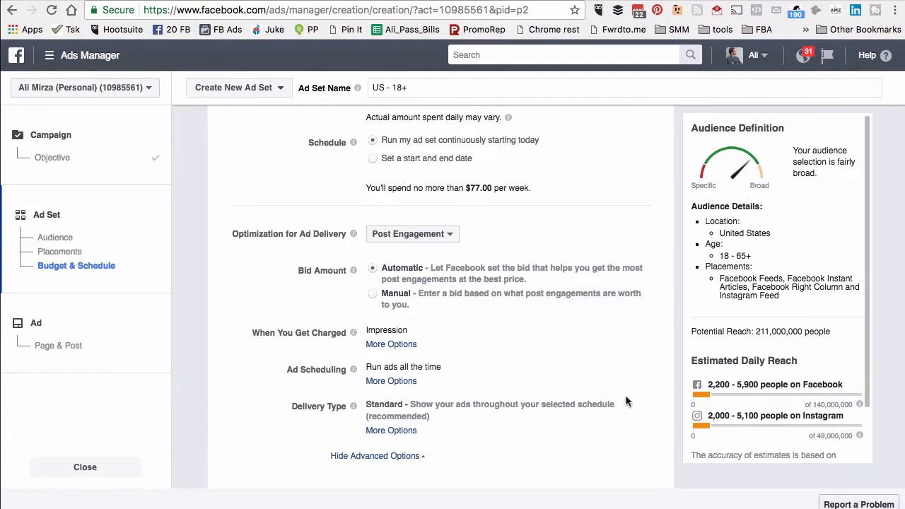
pyautogui.scroll(-3)
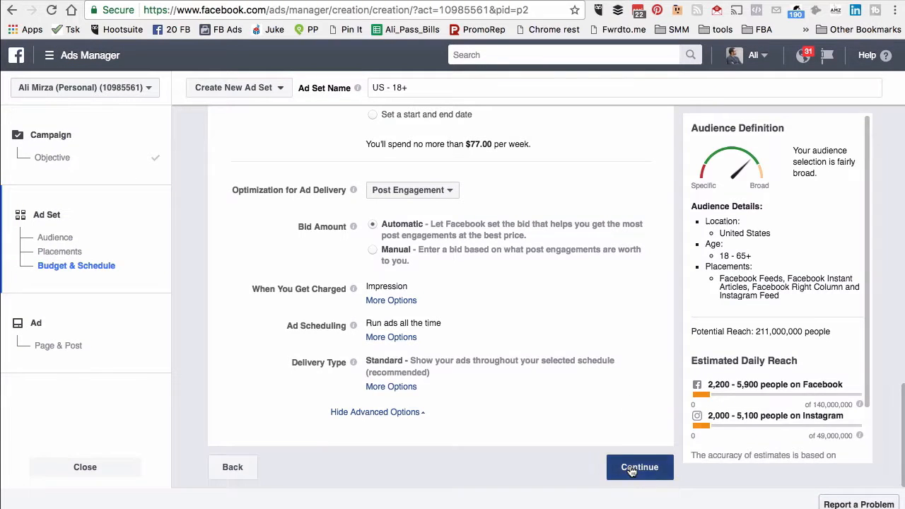
pyautogui.click(639, 467)
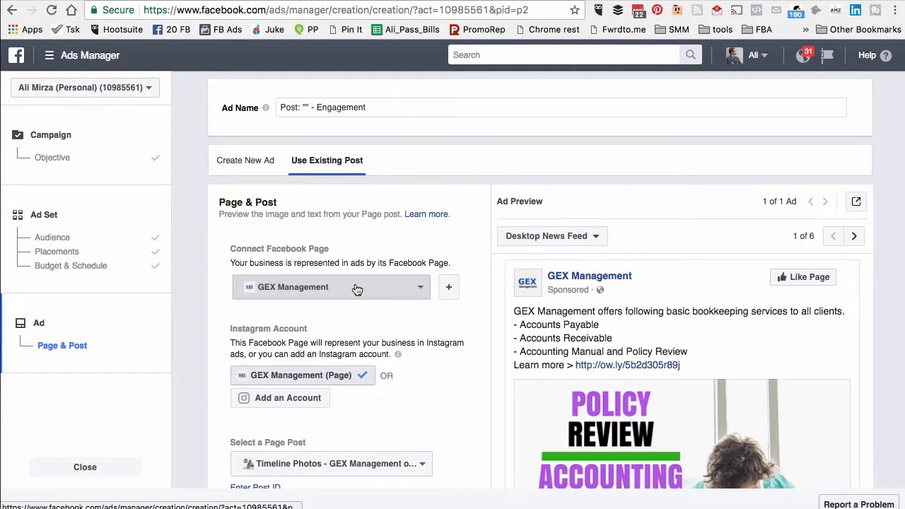
# Step: Keep GEX Management as the page and select its 'How to Build Your #Startup Team' post
pyautogui.click(331, 287)
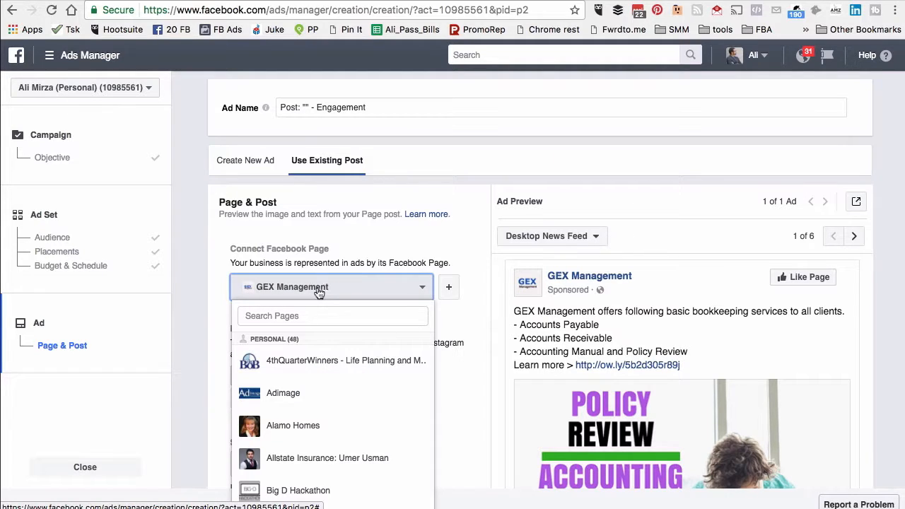
pyautogui.click(330, 286)
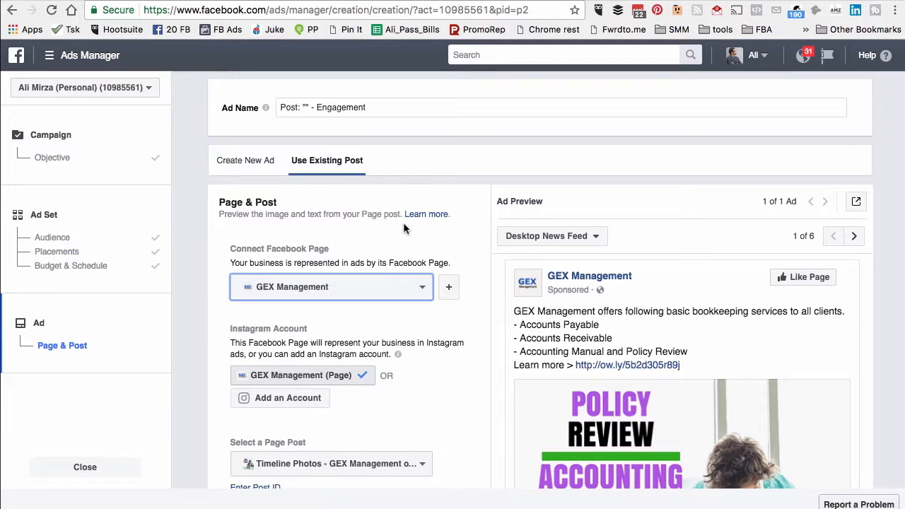
pyautogui.scroll(-3)
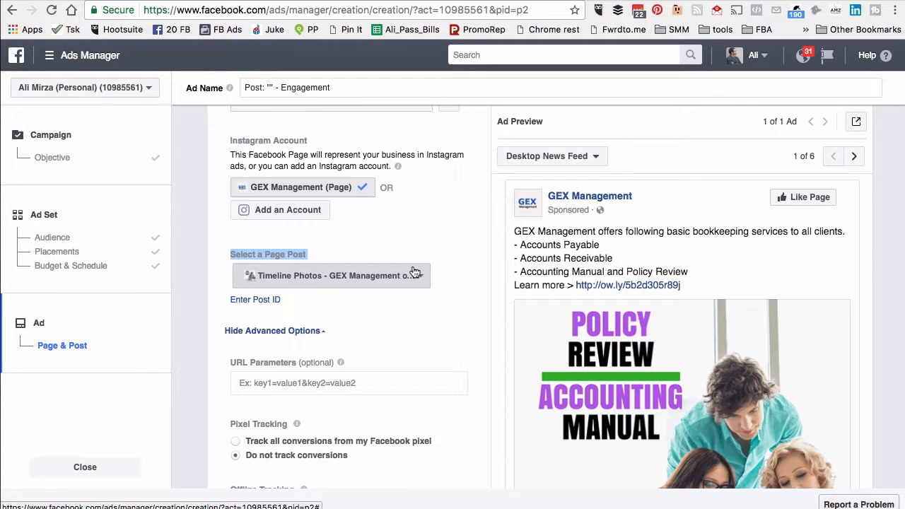
pyautogui.click(330, 275)
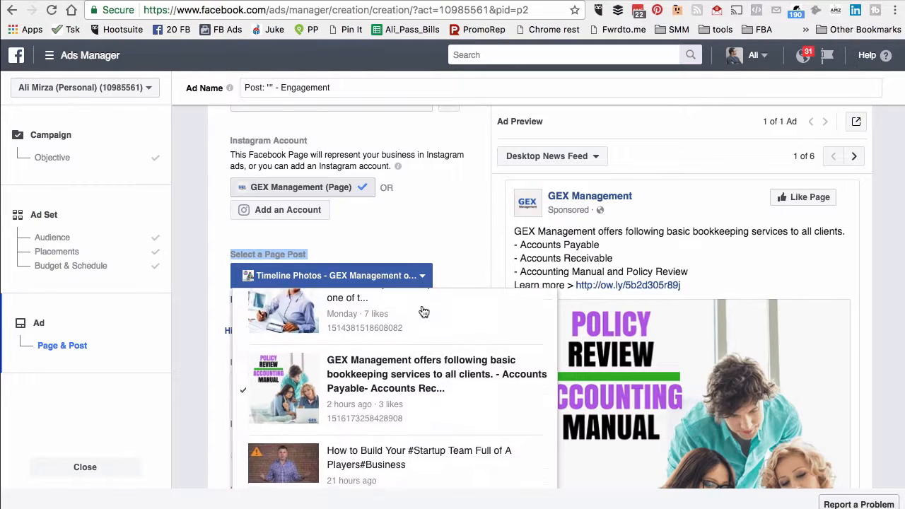
pyautogui.click(418, 458)
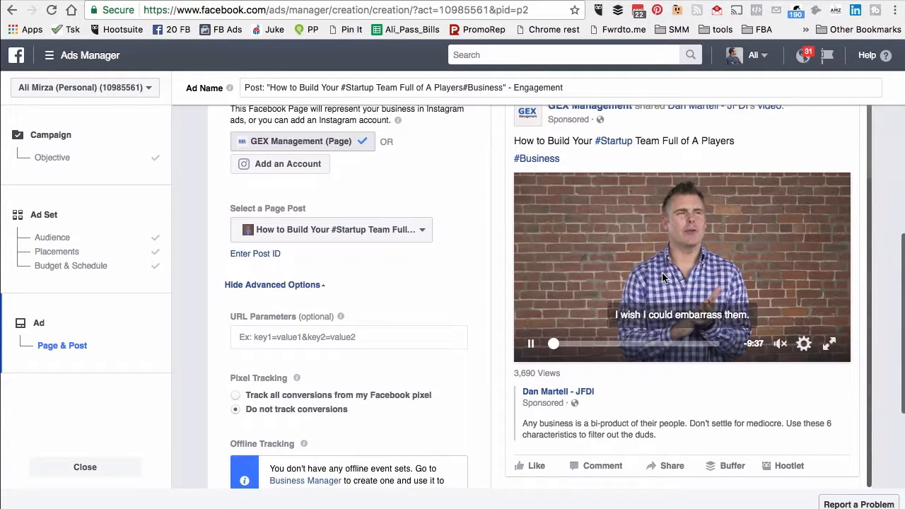
pyautogui.scroll(-3)
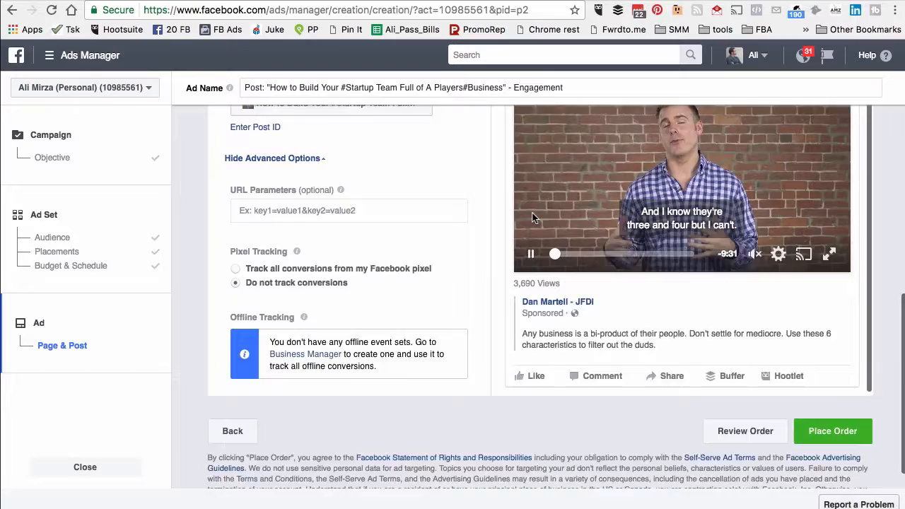
pyautogui.scroll(-3)
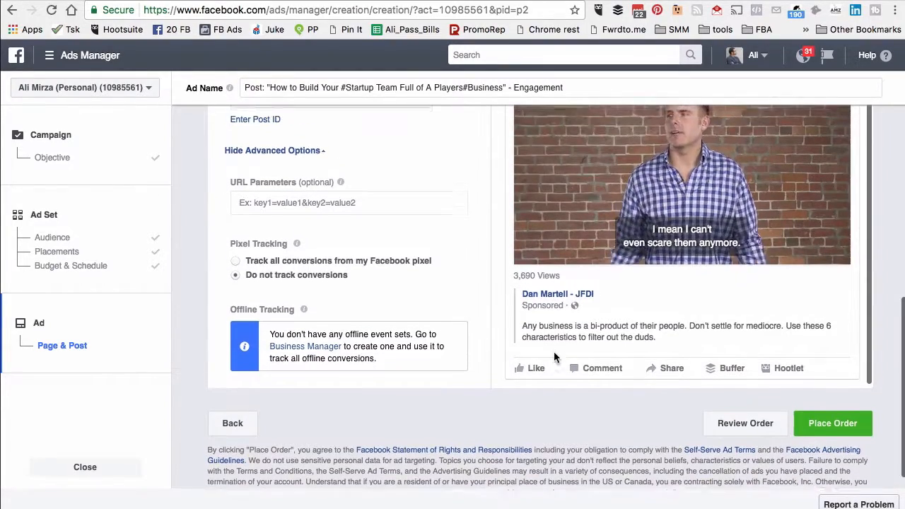
pyautogui.scroll(3)
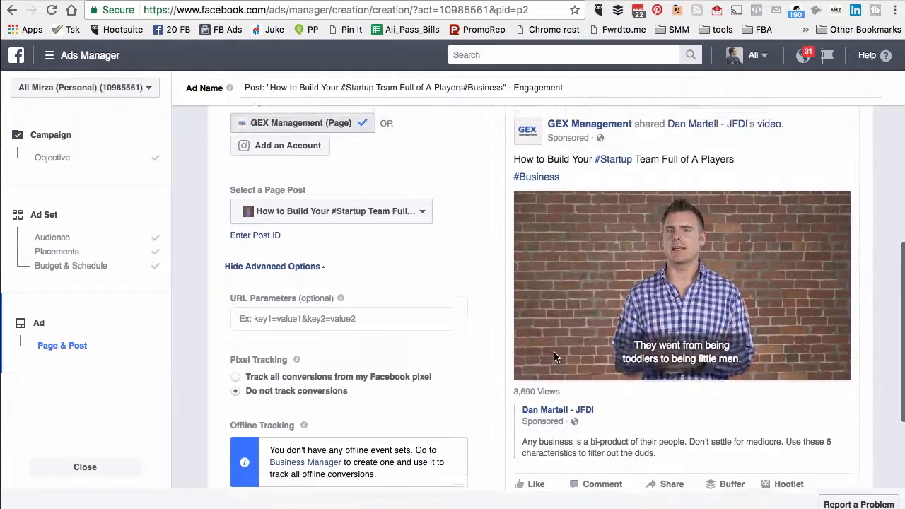
pyautogui.click(682, 287)
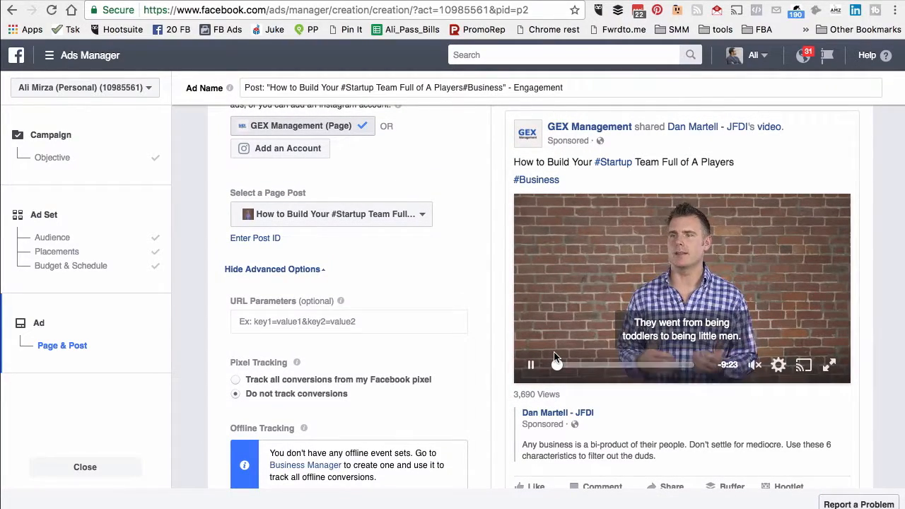